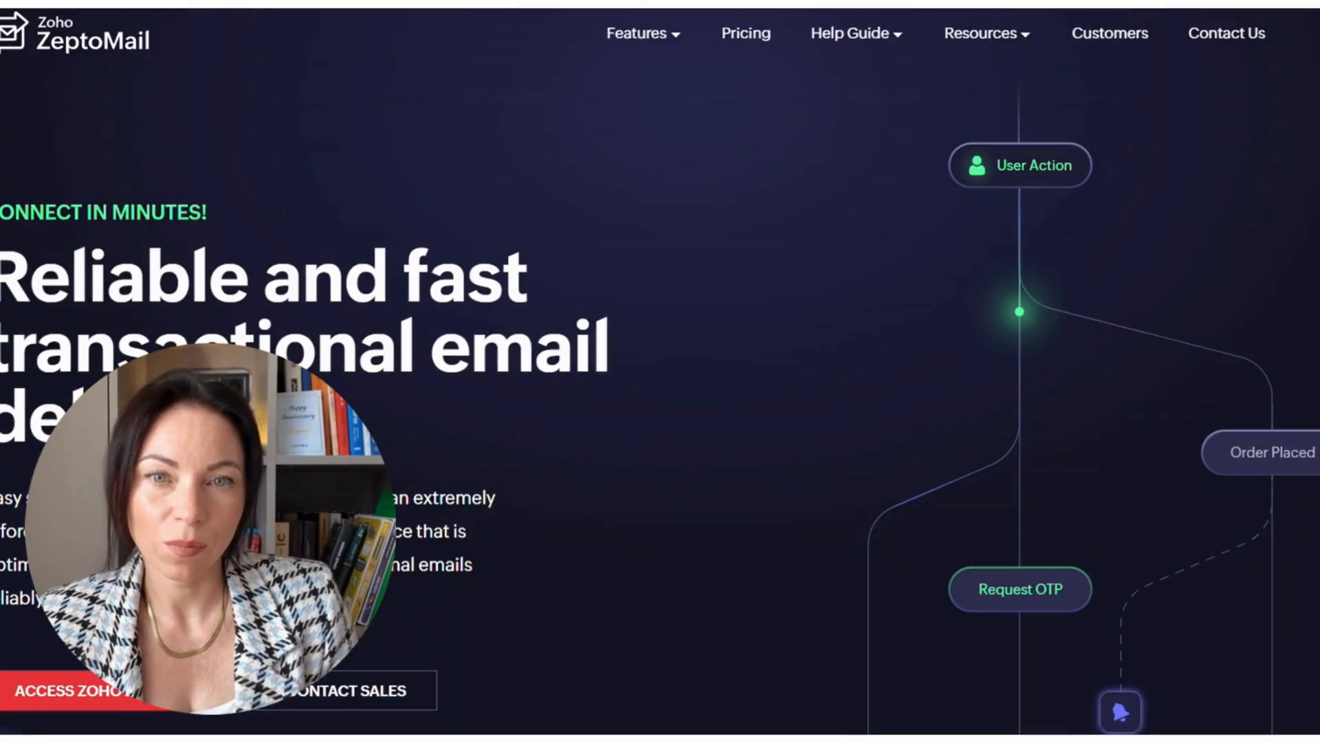
Step: Move down the homepage to the 'Integrate in minutes!' section
{"action": "scroll", "scroll_direction": "down", "scroll_amount": 3}
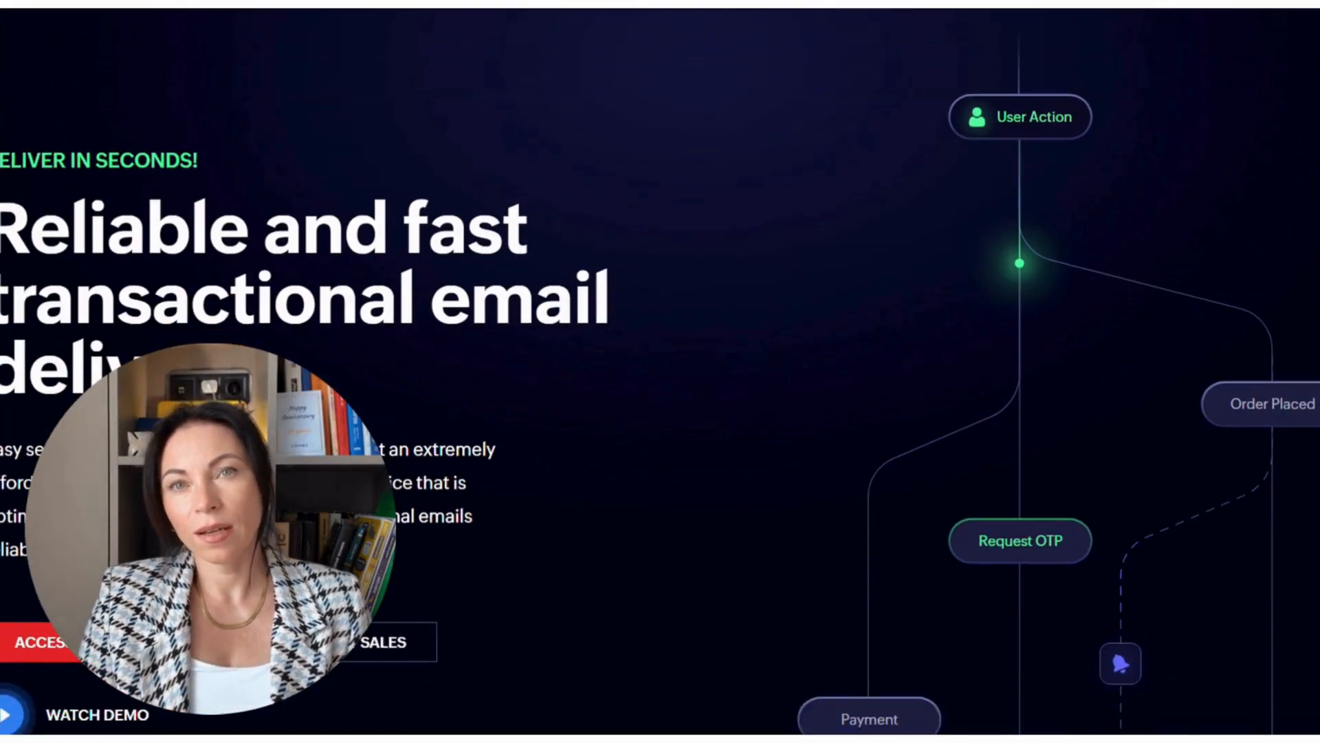
{"action": "scroll", "scroll_direction": "down", "scroll_amount": 3}
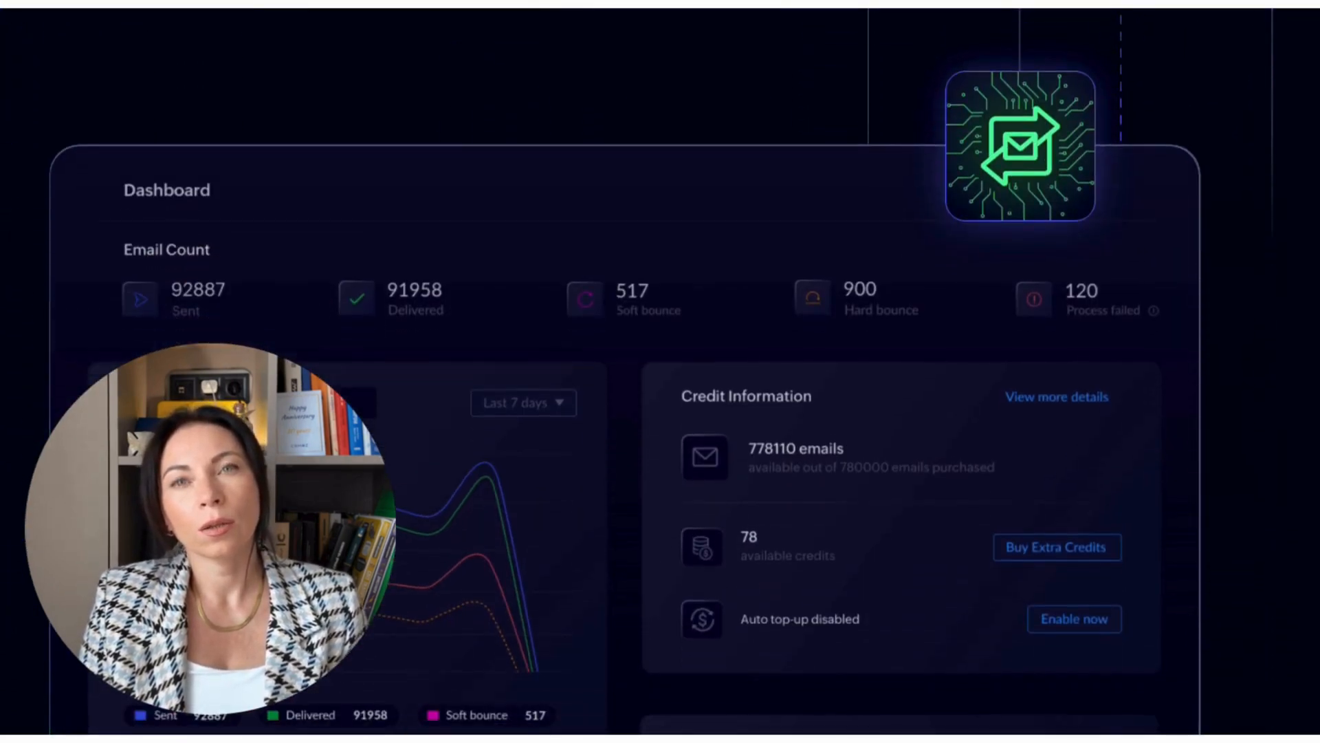
{"action": "scroll", "scroll_direction": "down", "scroll_amount": 3}
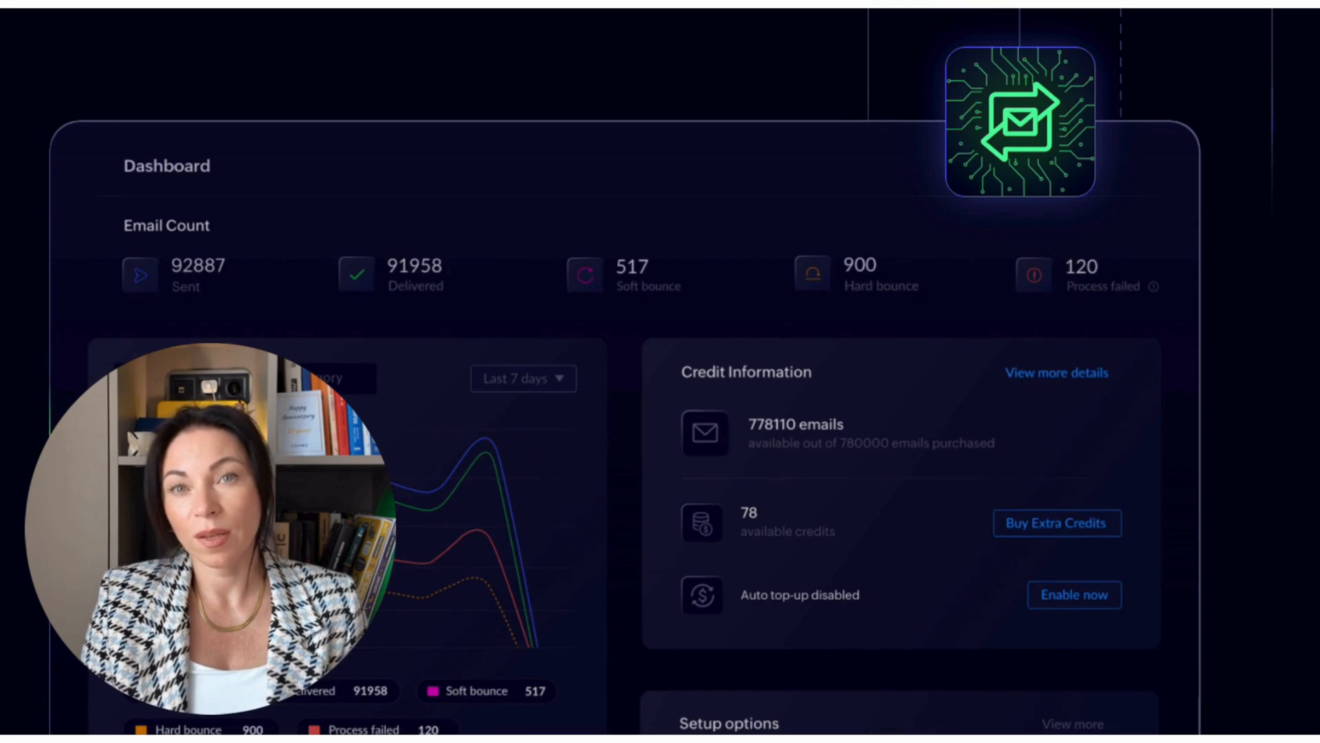
{"action": "scroll", "scroll_direction": "down", "scroll_amount": 3}
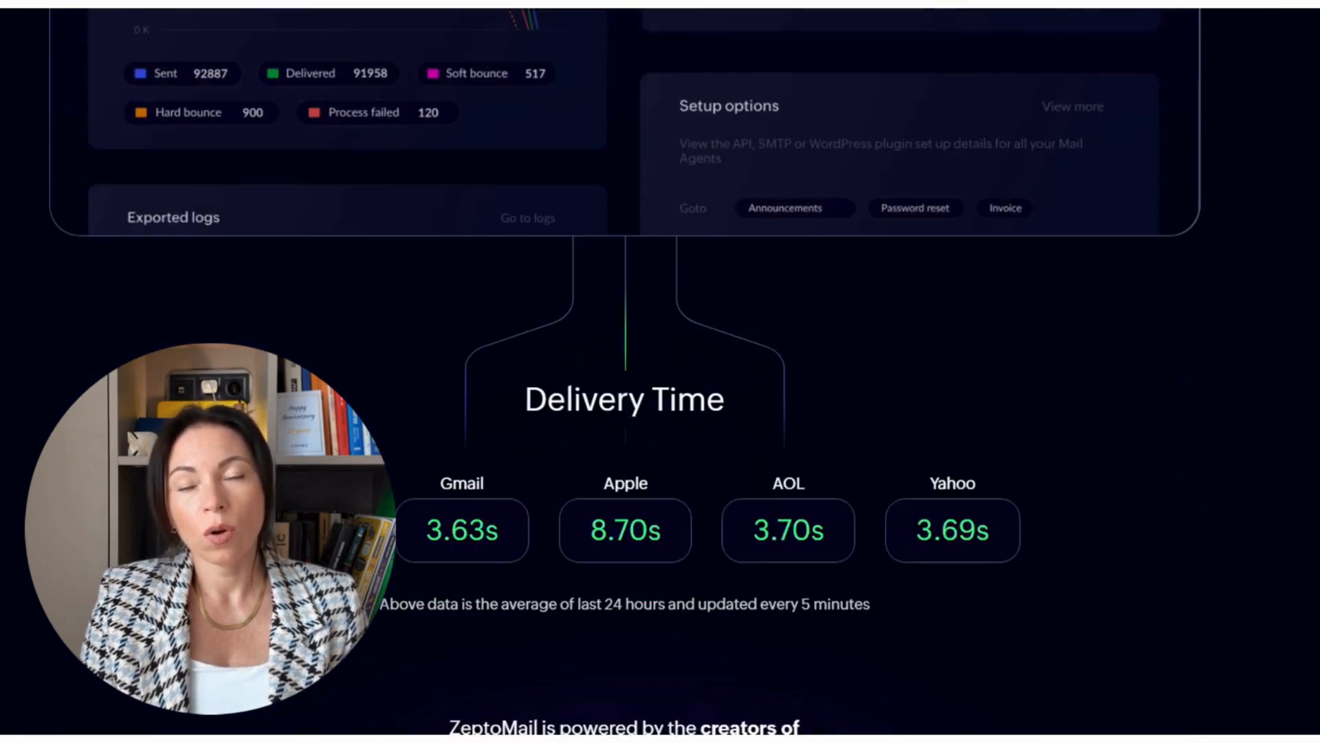
{"action": "scroll", "scroll_direction": "down", "scroll_amount": 3}
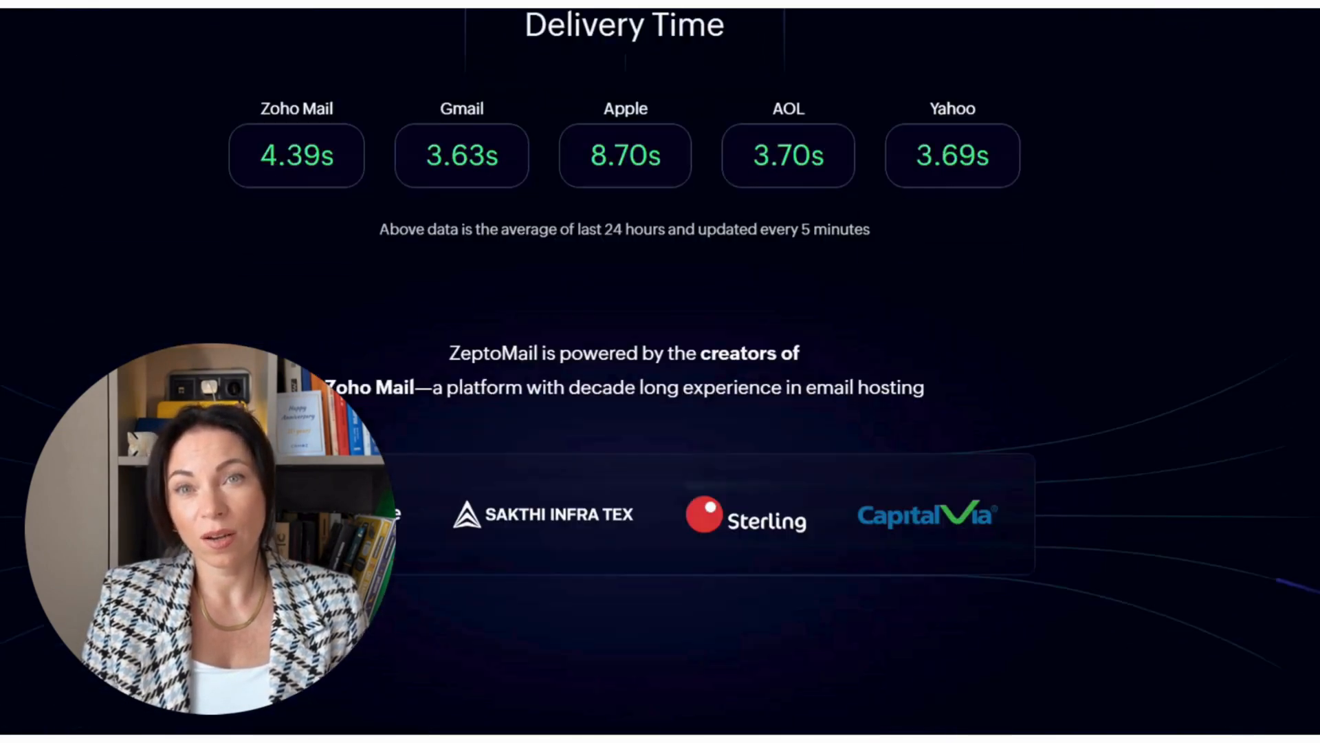
{"action": "scroll", "scroll_direction": "down", "scroll_amount": 3}
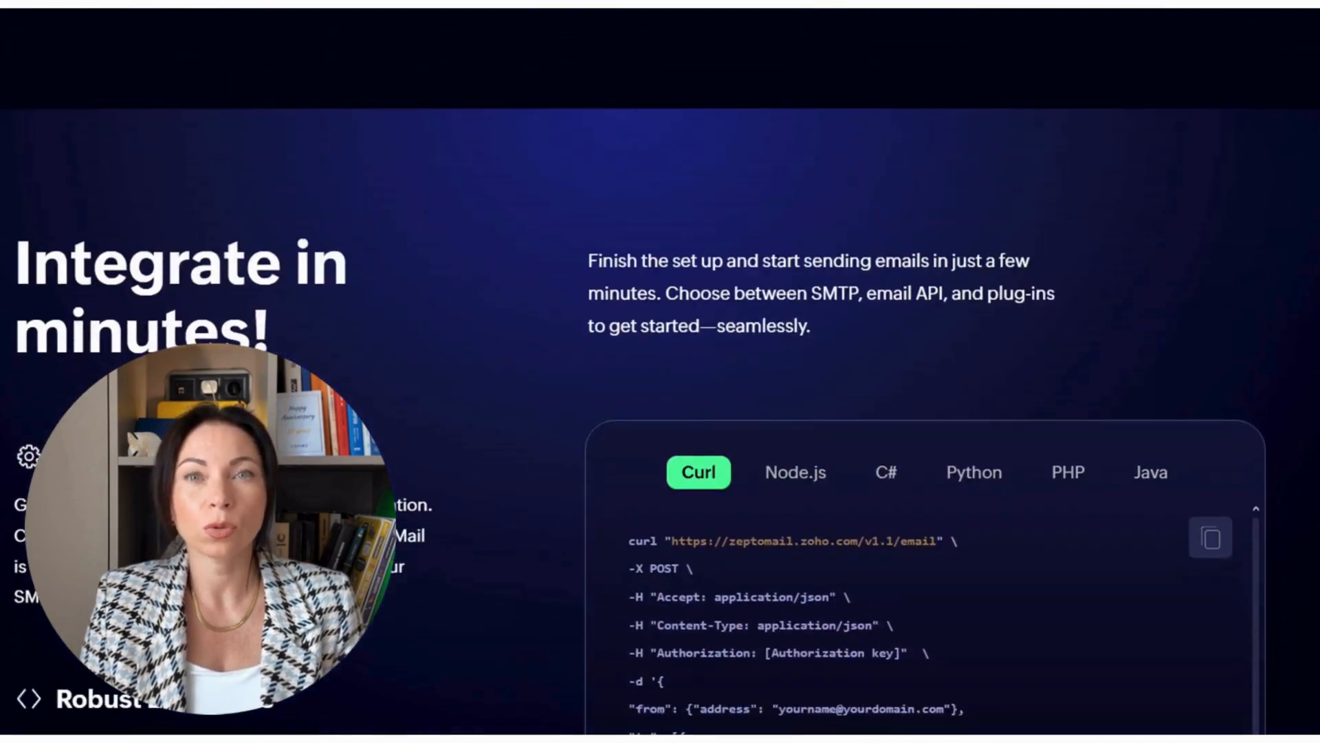
{"action": "scroll", "scroll_direction": "down", "scroll_amount": 3}
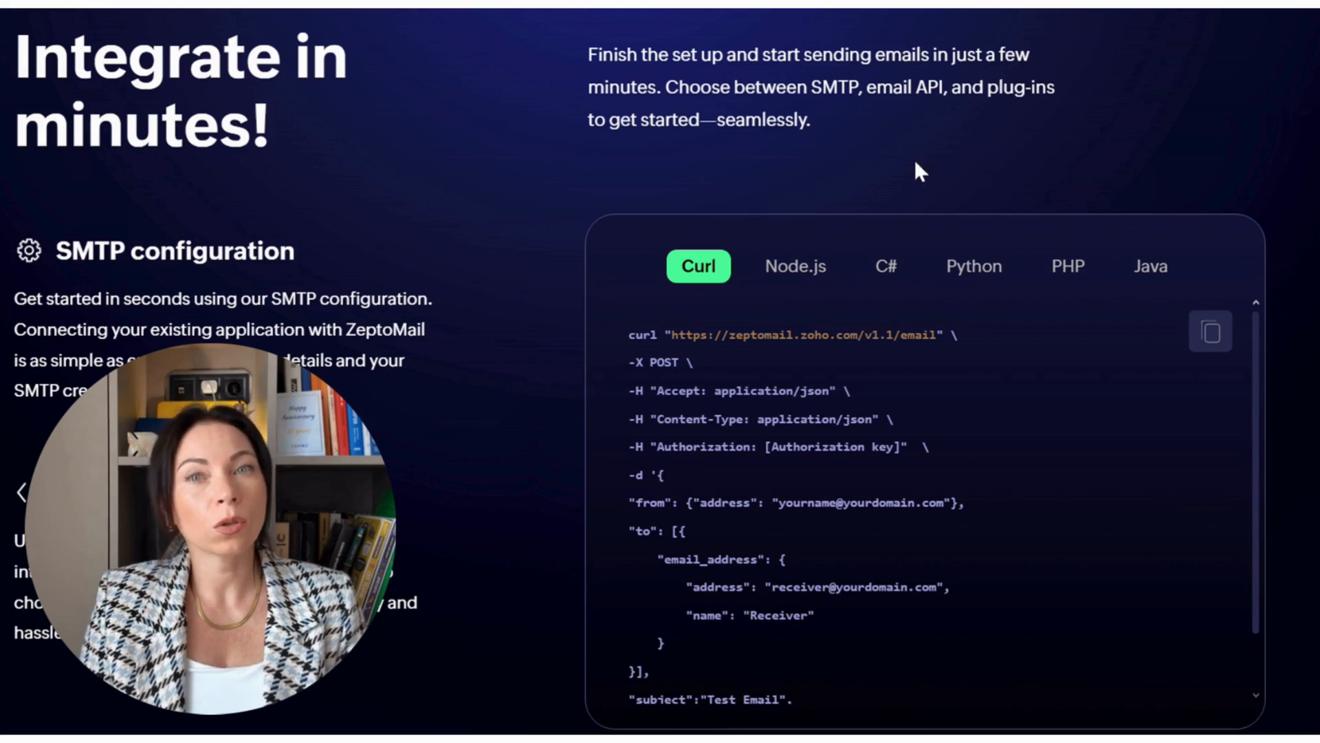
Step: Compare the Node.js, C#, PHP and Java sending code samples
{"action": "left_click", "coordinate": [795, 266]}
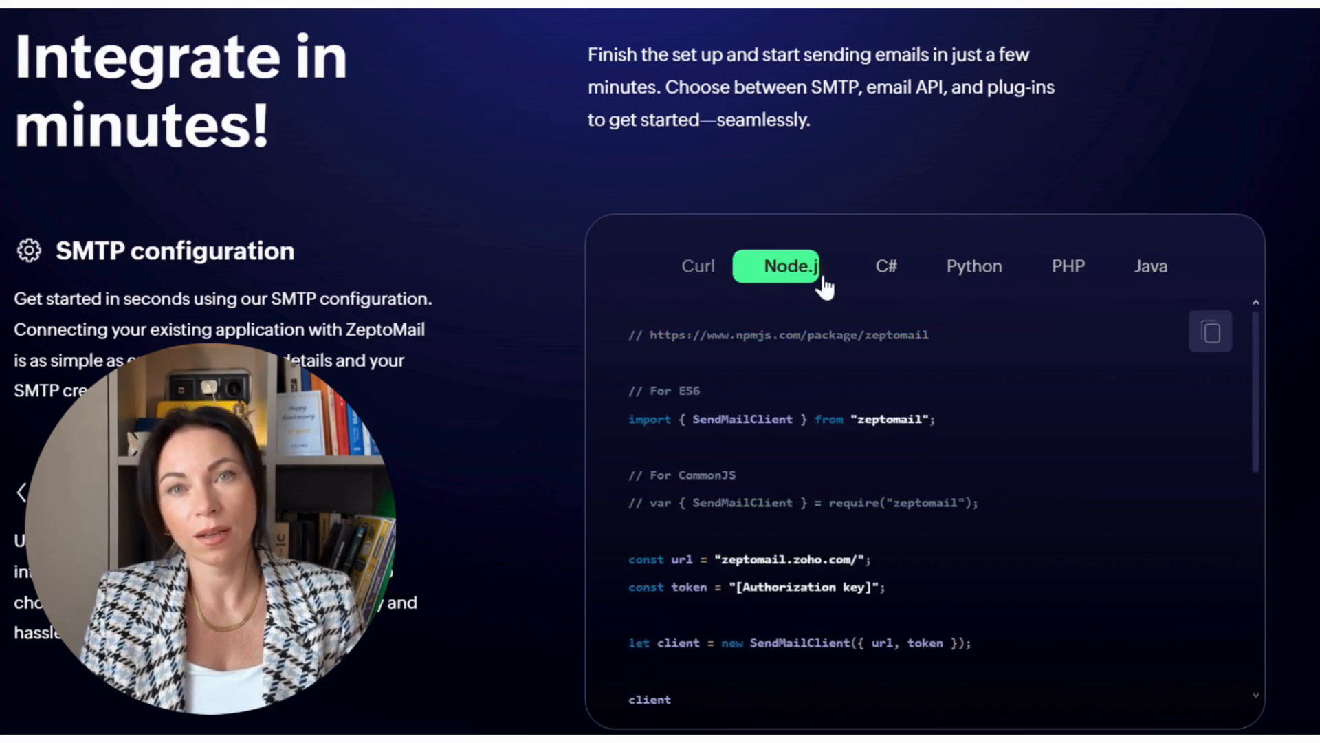
{"action": "left_click", "coordinate": [885, 266]}
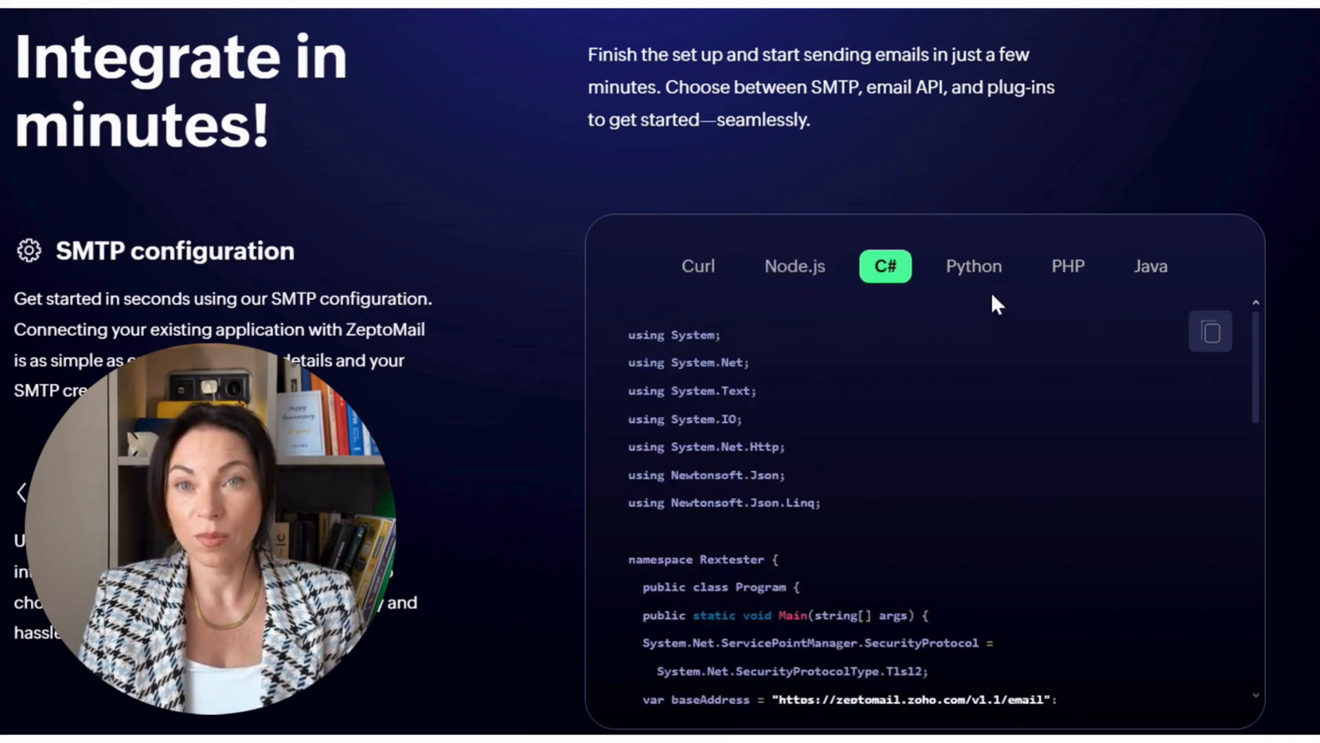
{"action": "left_click", "coordinate": [1066, 266]}
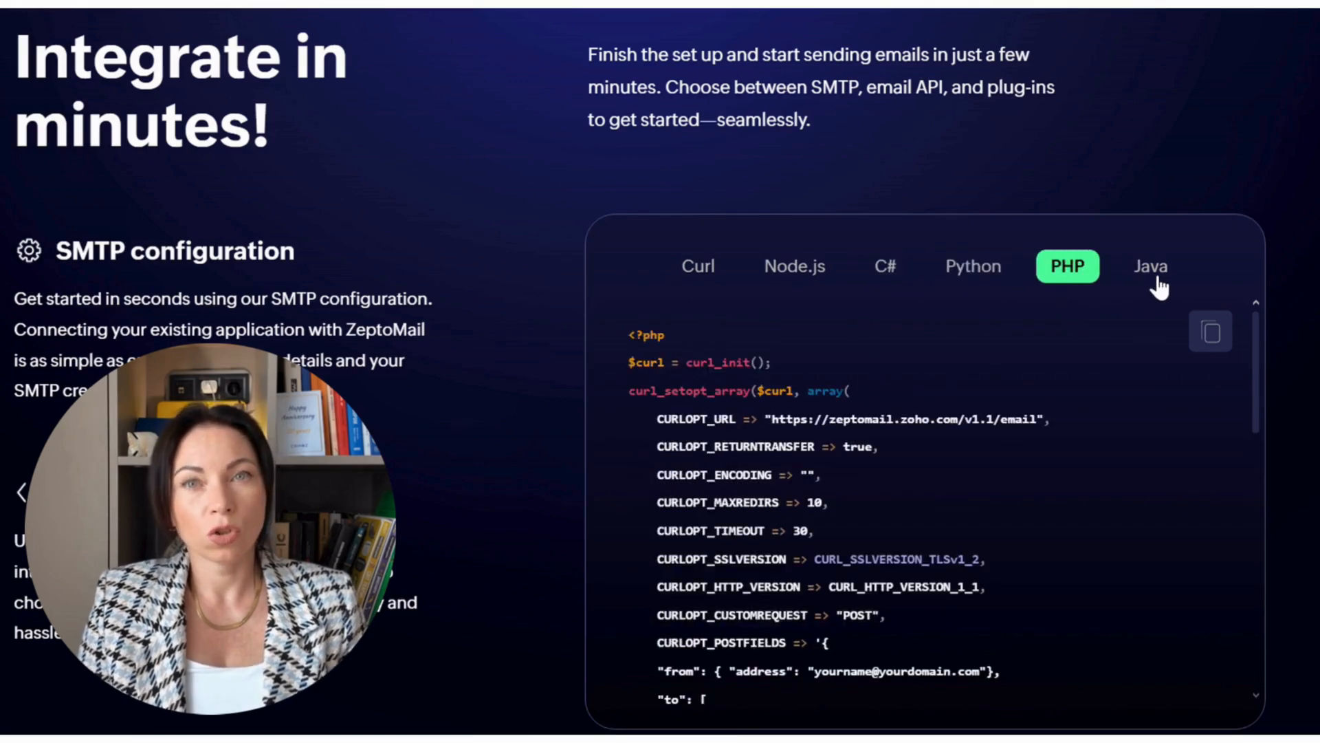
{"action": "left_click", "coordinate": [1150, 266]}
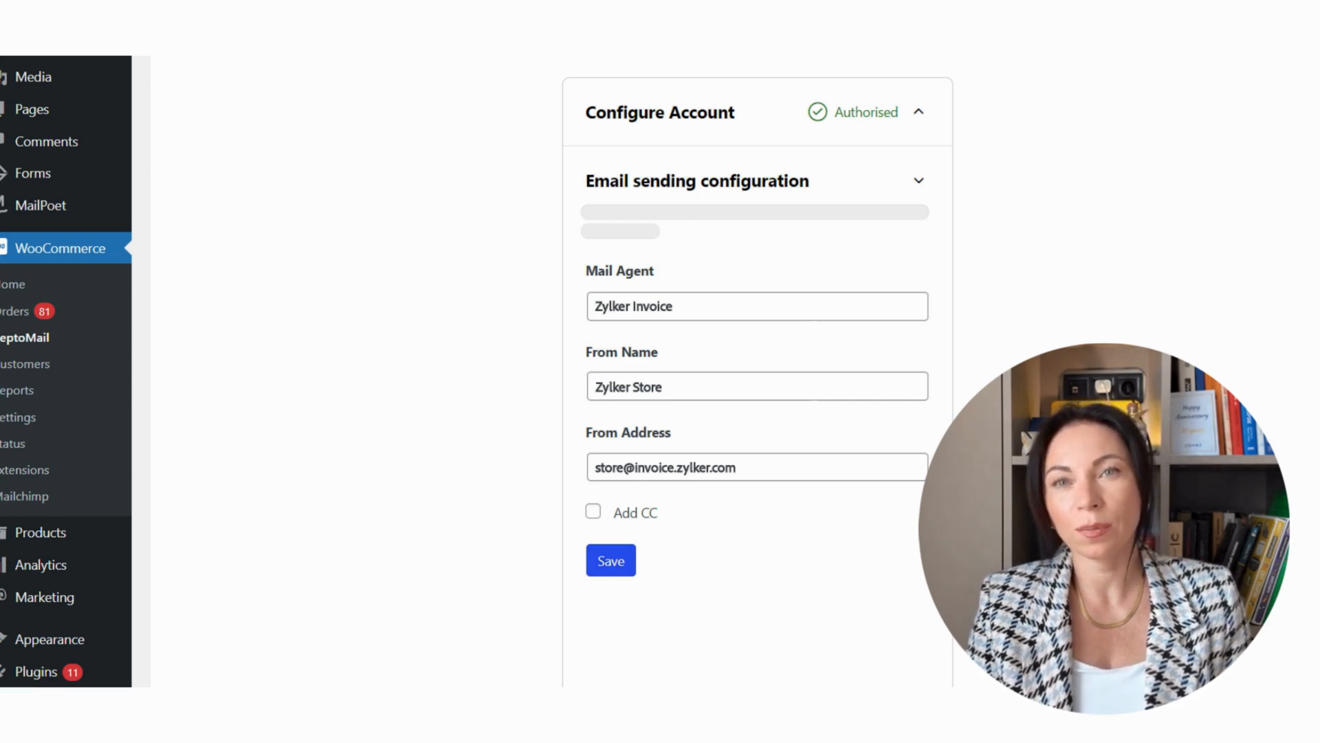
Step: Expand the plugin's Email sending configuration with the Zylker Invoice mail agent and sender details
{"action": "left_click", "coordinate": [610, 560]}
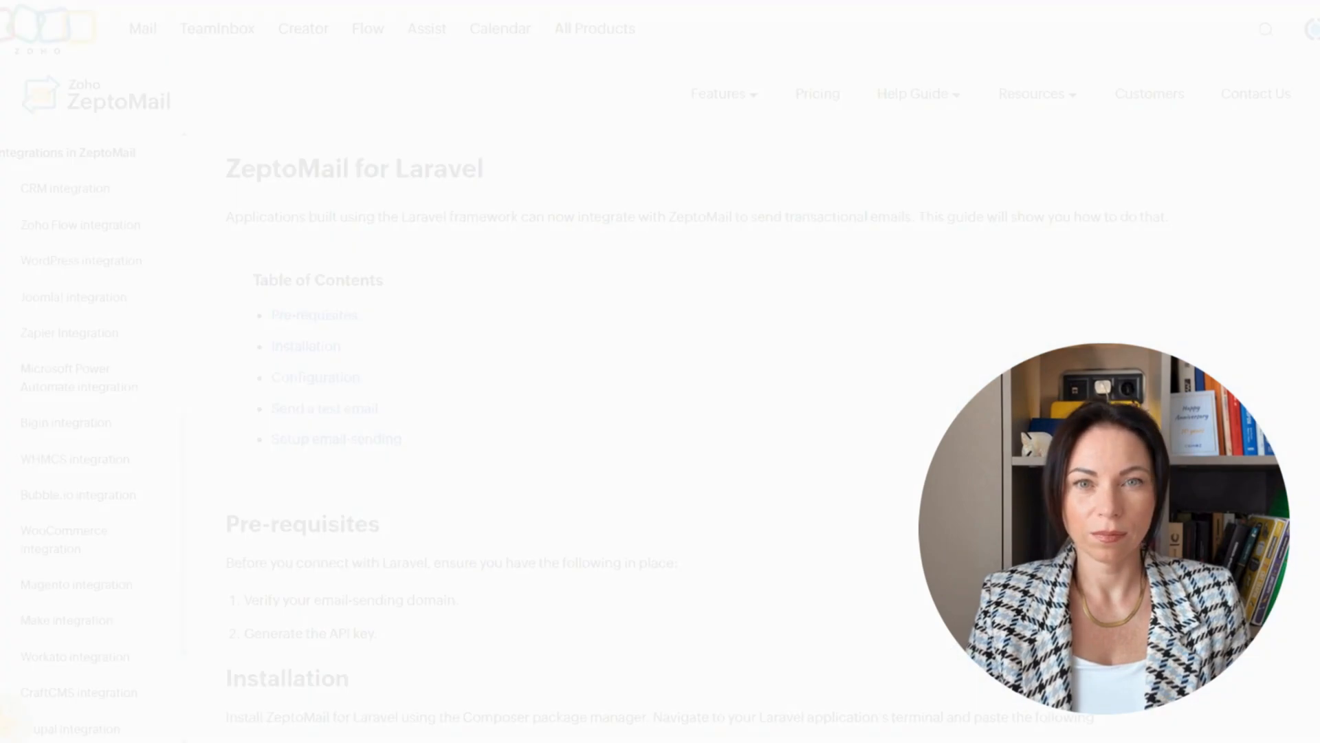
Step: Read the Laravel guide through Installation, Configuration, Setup and the test-sending command
{"action": "scroll", "scroll_direction": "down", "scroll_amount": 3}
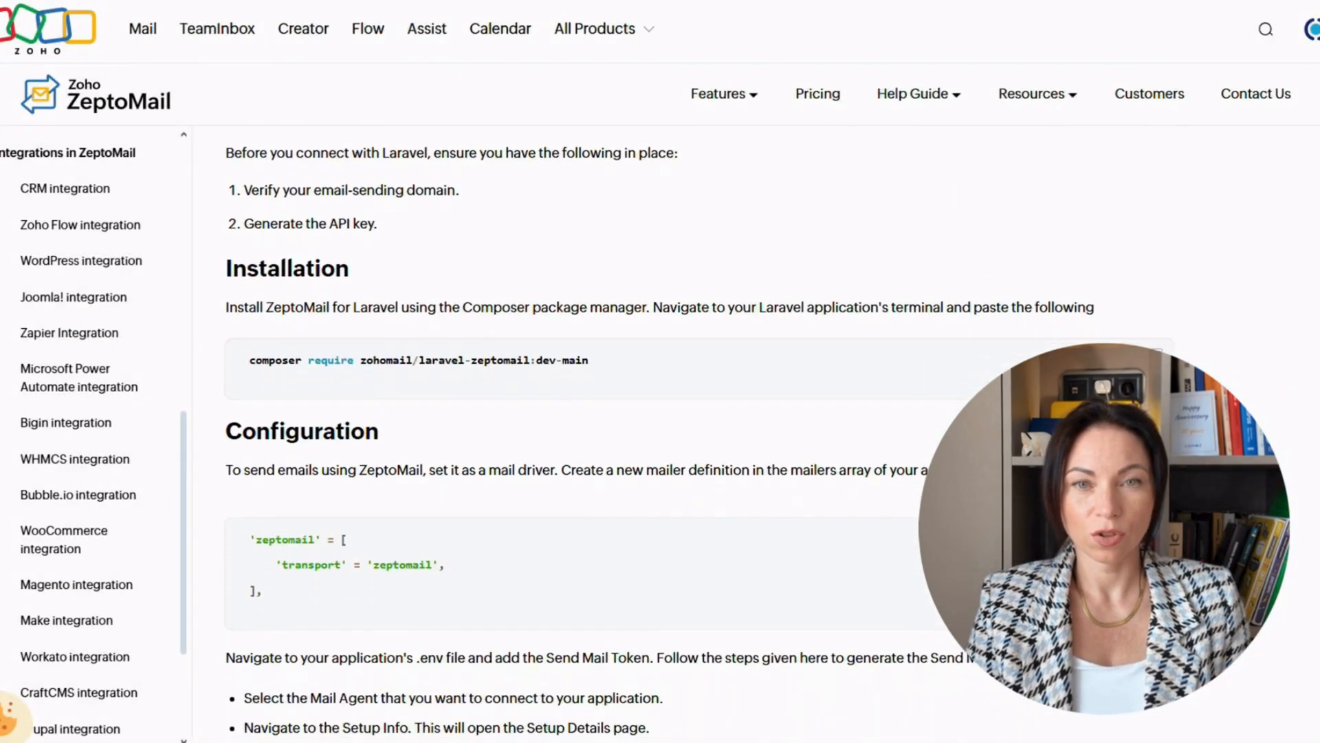
{"action": "scroll", "scroll_direction": "down", "scroll_amount": 3}
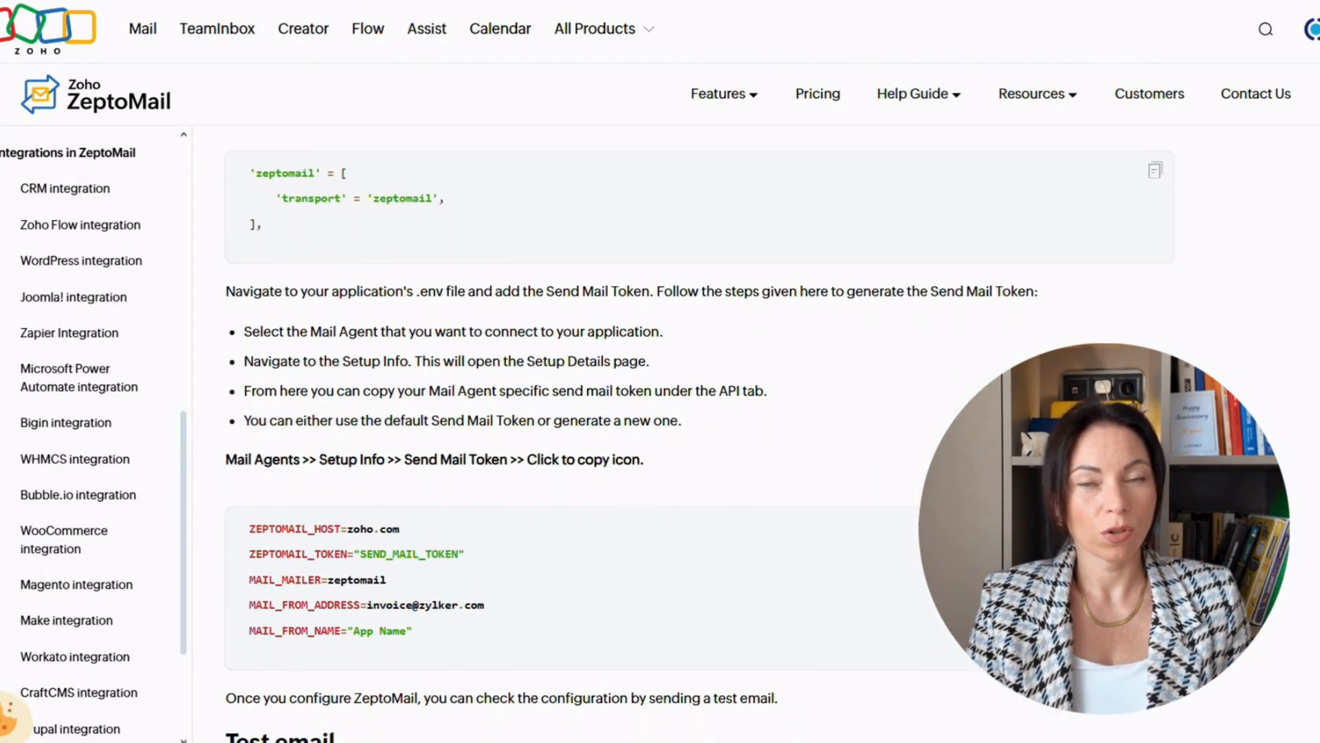
{"action": "scroll", "scroll_direction": "down", "scroll_amount": 3}
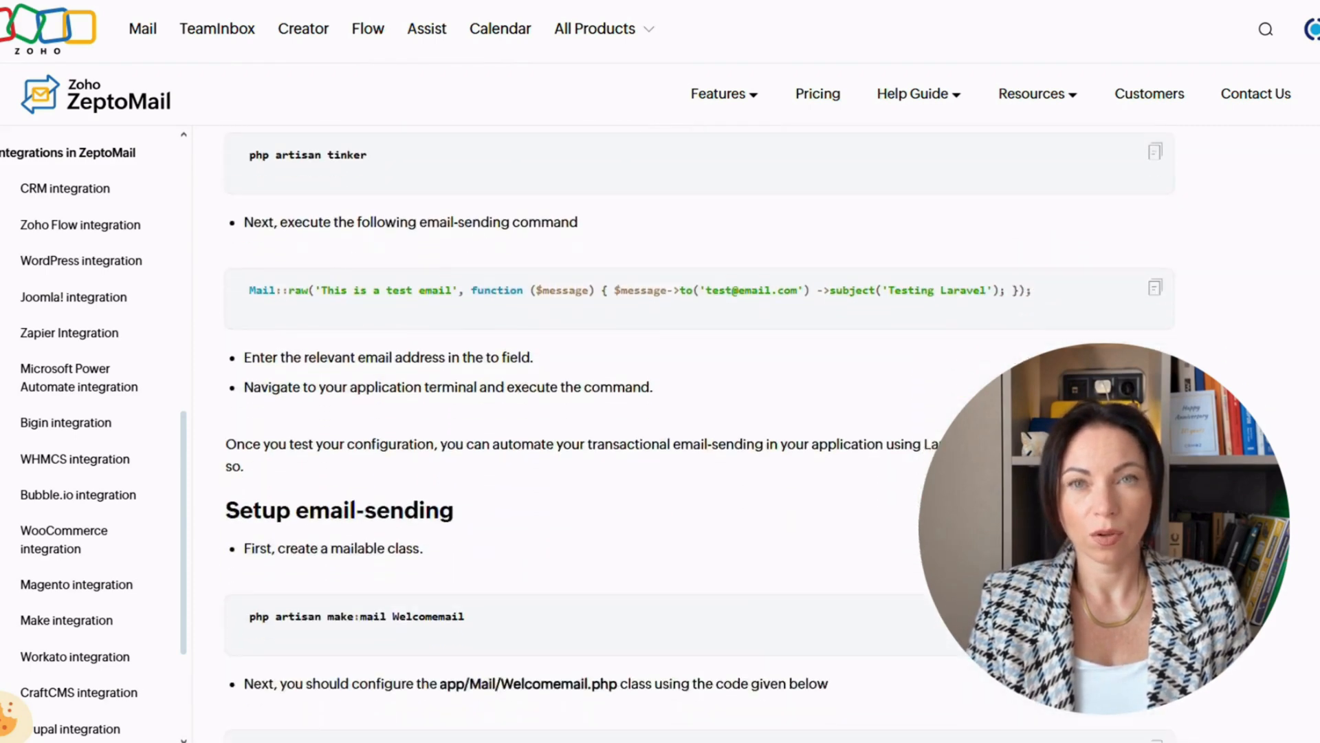
{"action": "scroll", "scroll_direction": "down", "scroll_amount": 3}
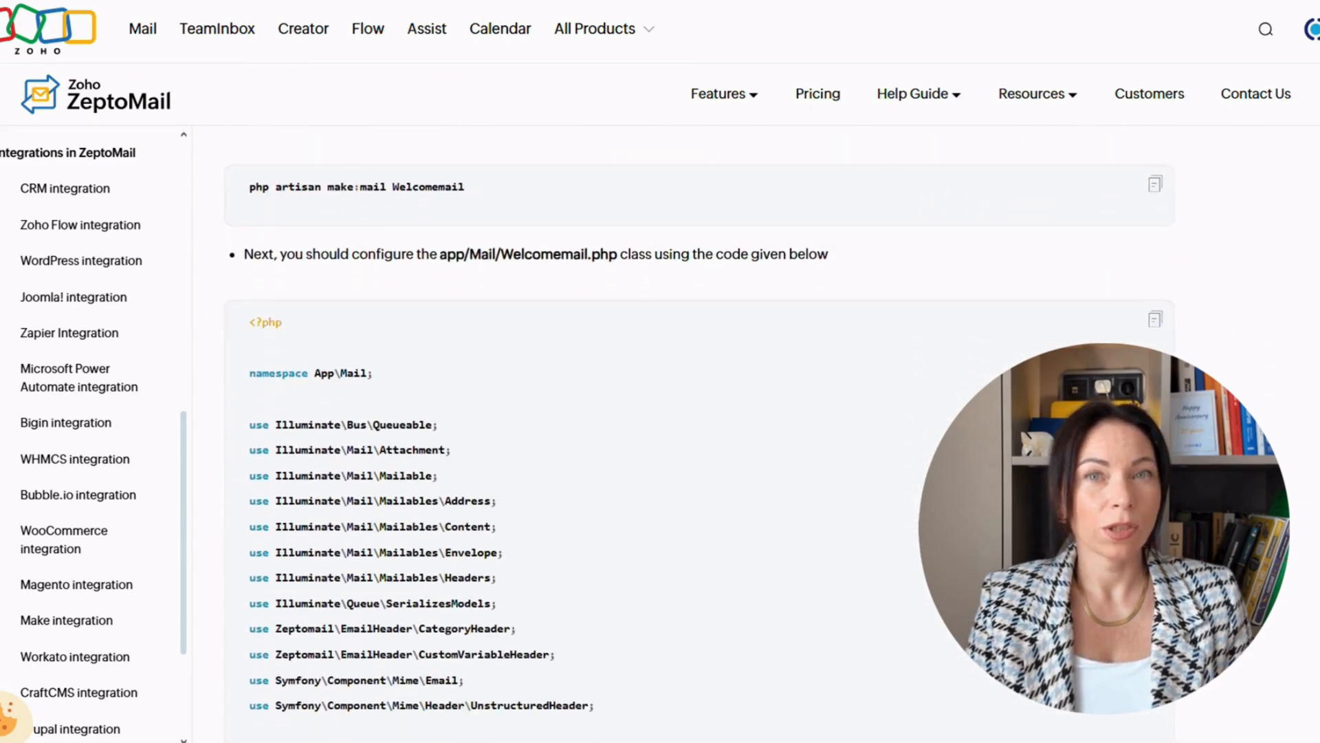
{"action": "scroll", "scroll_direction": "down", "scroll_amount": 3}
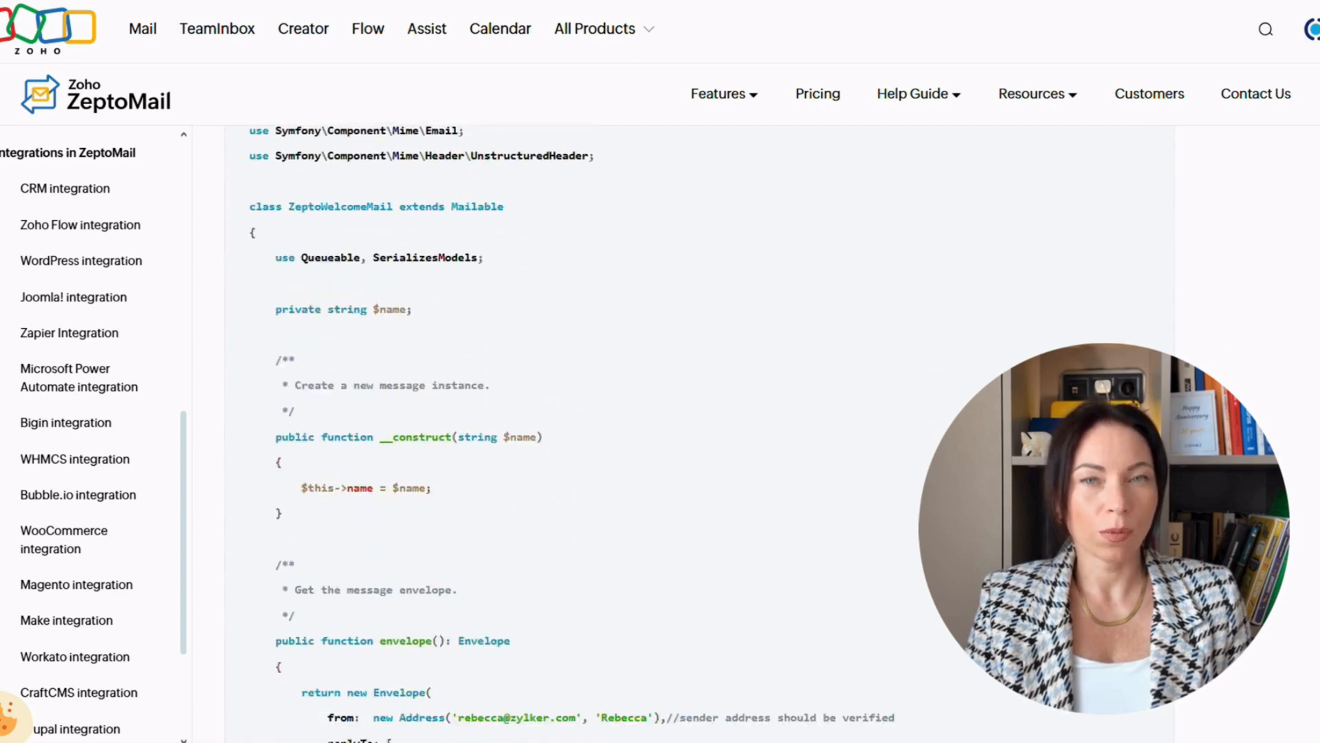
{"action": "scroll", "scroll_direction": "down", "scroll_amount": 3}
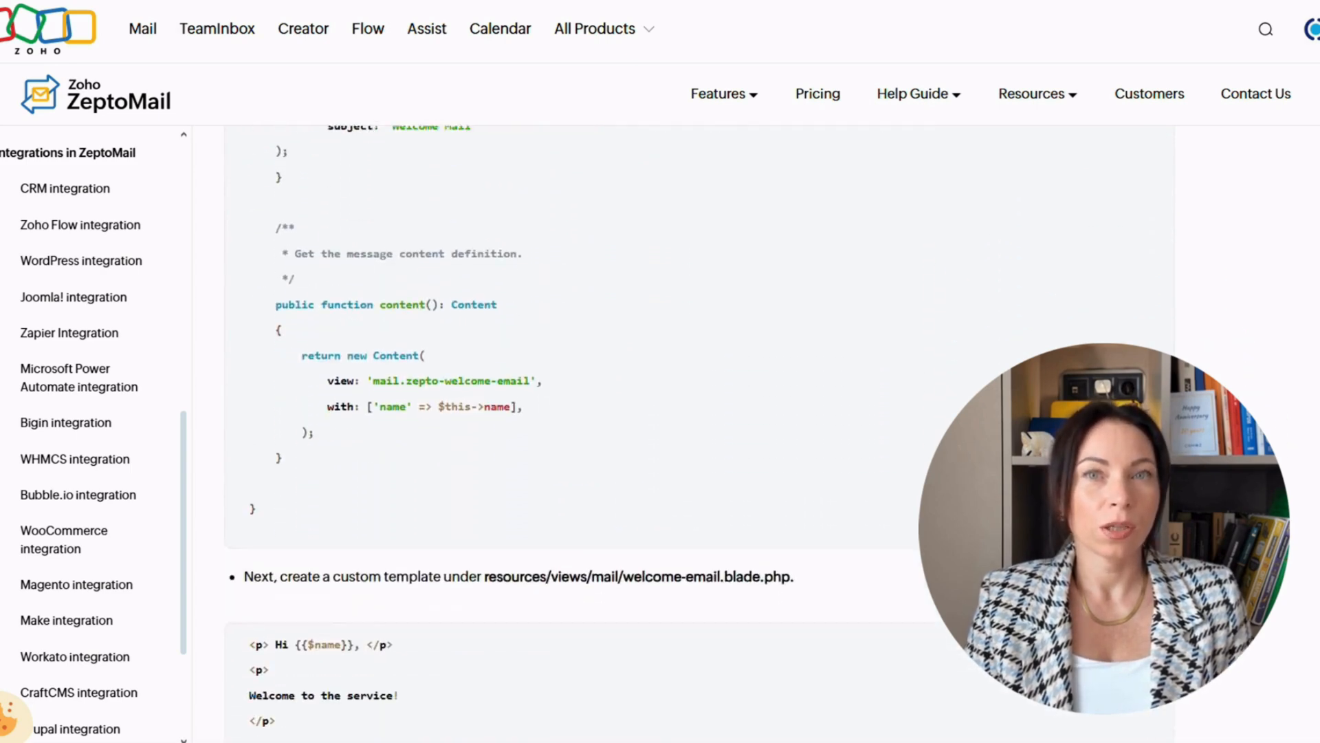
{"action": "scroll", "scroll_direction": "down", "scroll_amount": 3}
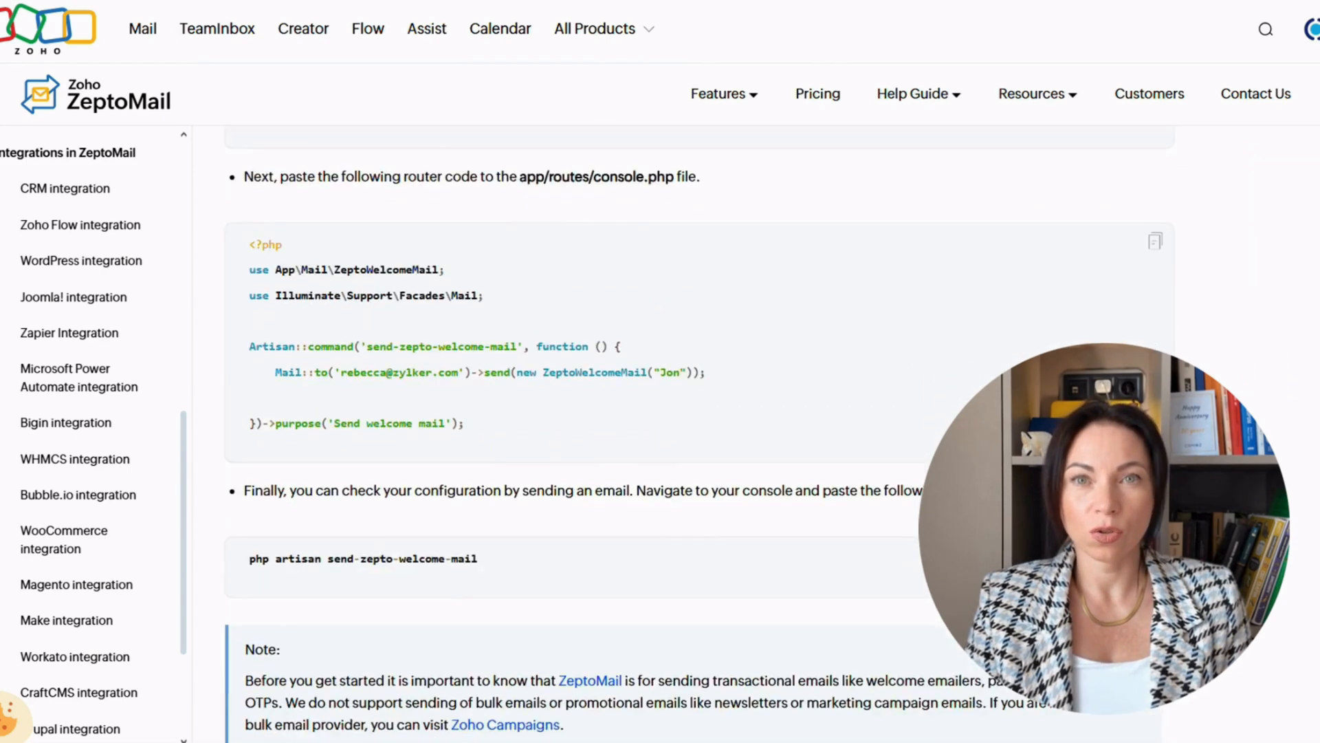
{"action": "scroll", "scroll_direction": "down", "scroll_amount": 3}
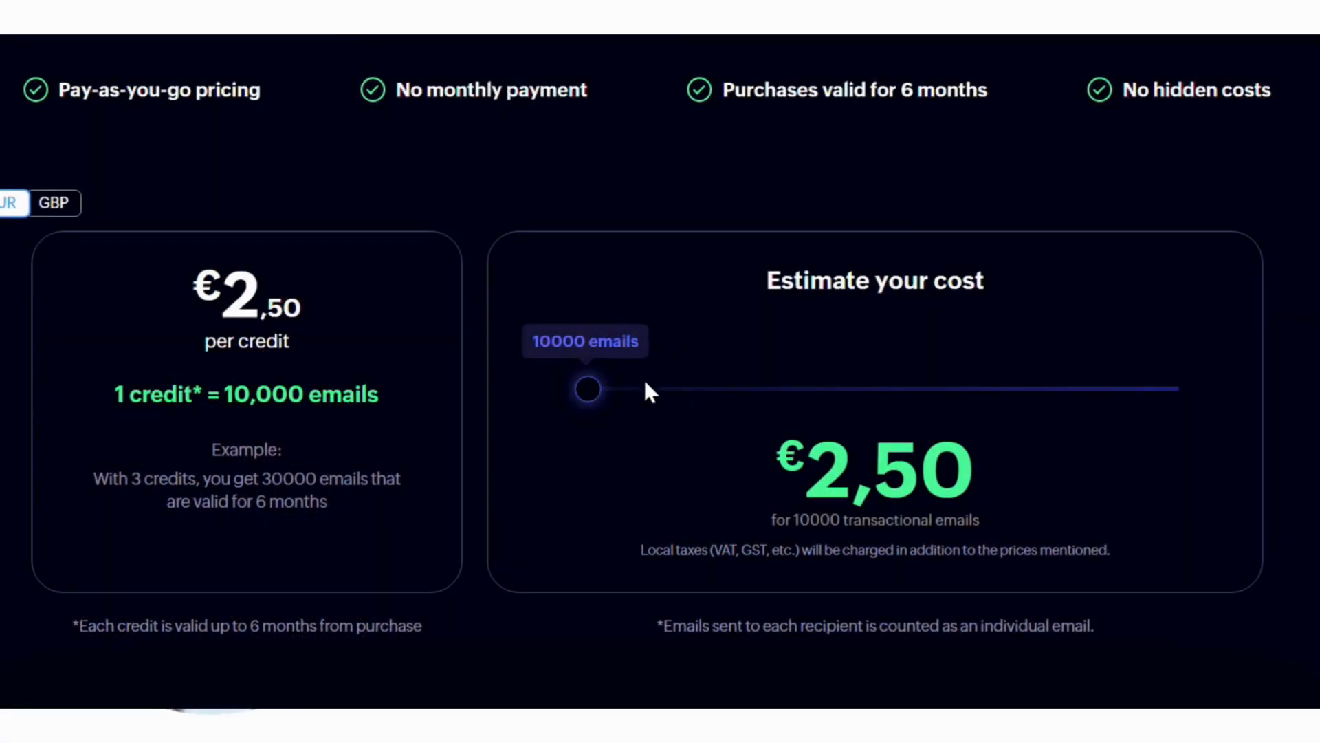
Step: Slide the estimate up past 10,000,000 emails for custom pricing, then down to 150,000 emails at €37,50
{"action": "left_click_drag", "start_coordinate": [586, 390], "coordinate": [821, 389]}
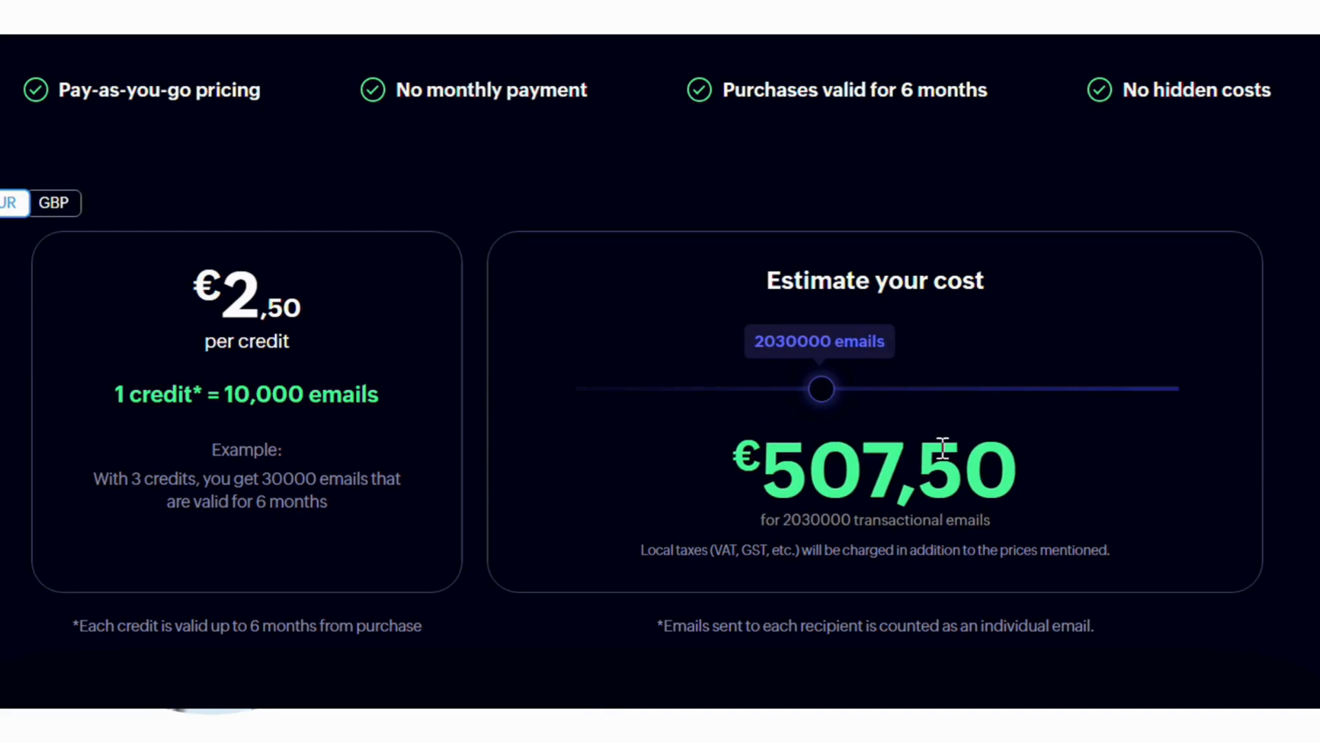
{"action": "left_click_drag", "start_coordinate": [821, 387], "coordinate": [1167, 387]}
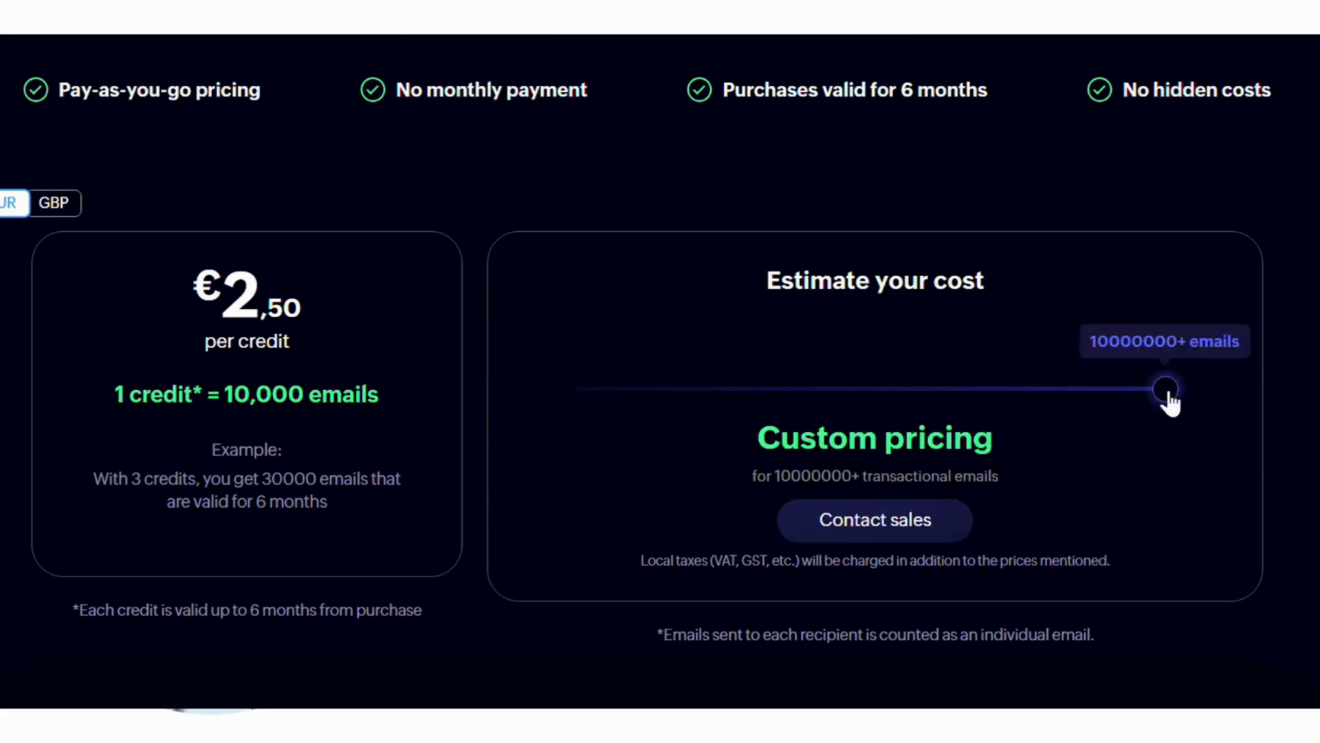
{"action": "left_click_drag", "start_coordinate": [1166, 388], "coordinate": [1044, 388]}
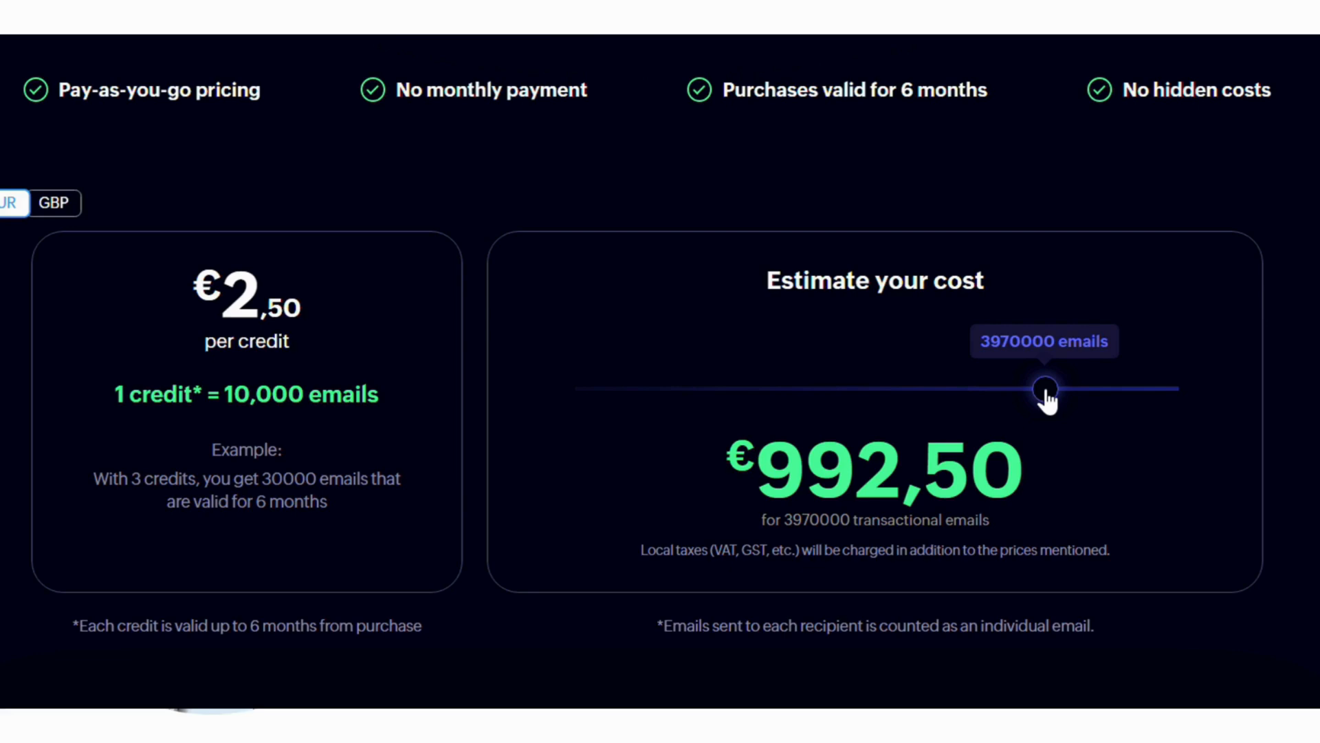
{"action": "left_click_drag", "start_coordinate": [1044, 388], "coordinate": [603, 388]}
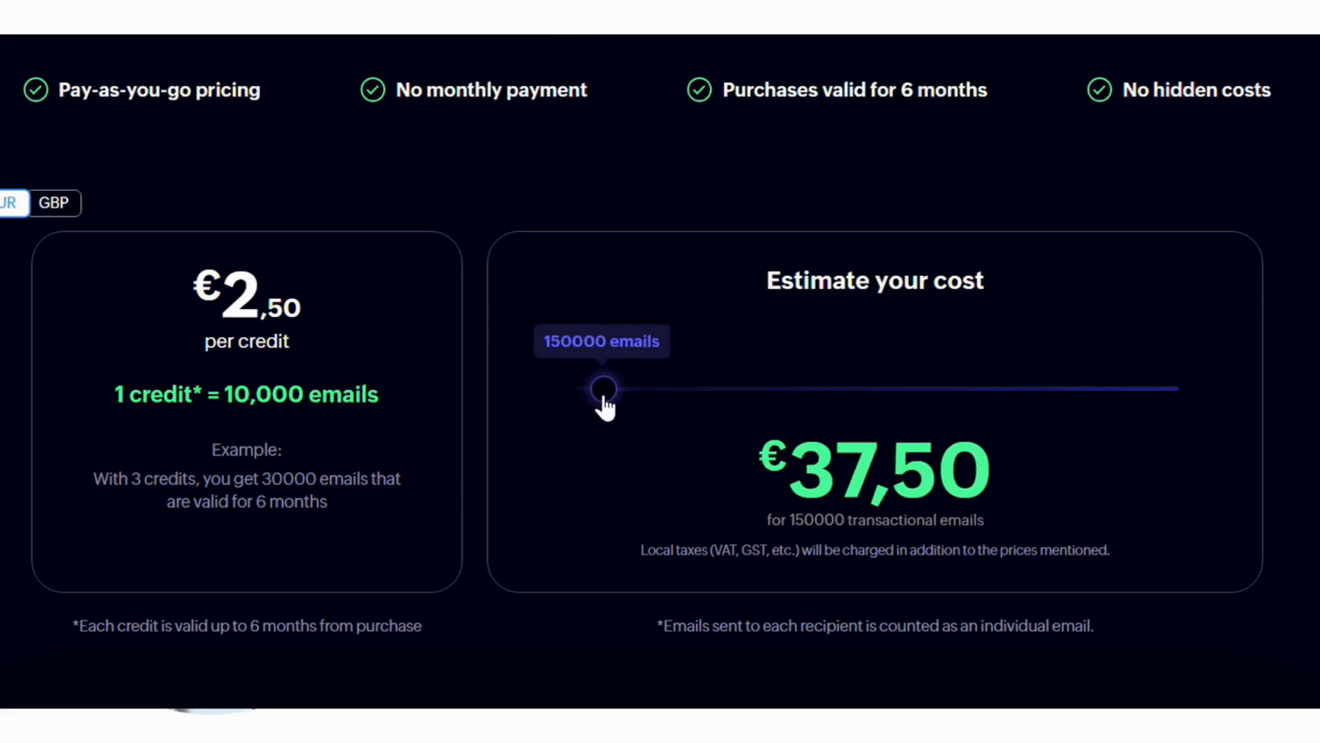